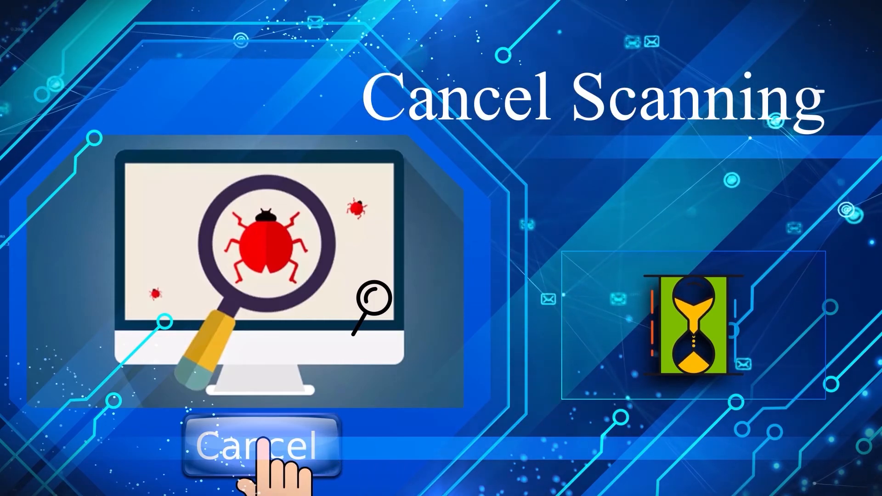
pyautogui.click(264, 447)
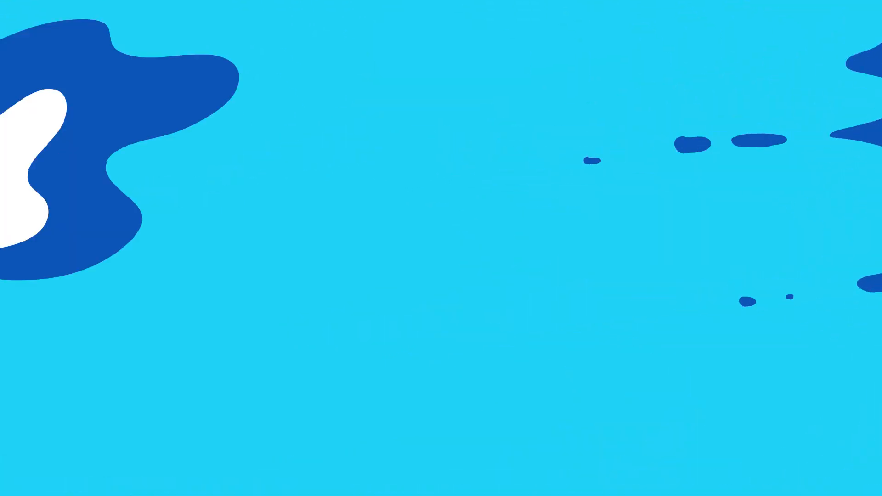